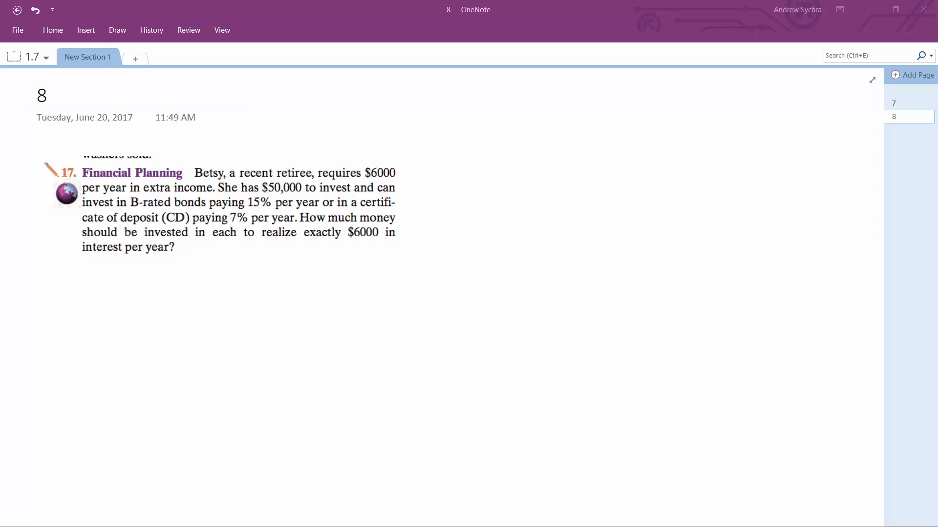
mouse_move(151, 250)
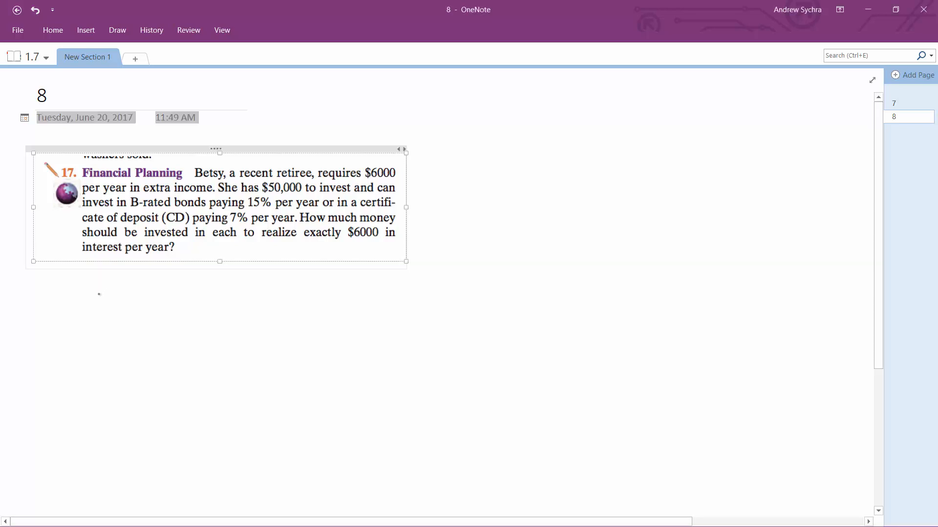
Step: Ink the first equation x + y = 50,000 below the word problem
left_click_drag(102, 281, 133, 309)
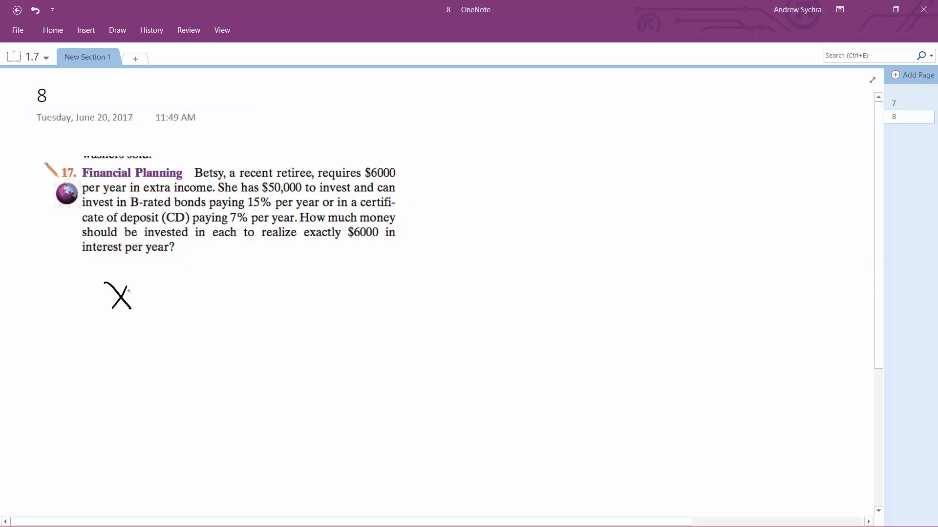
left_click_drag(144, 293, 186, 305)
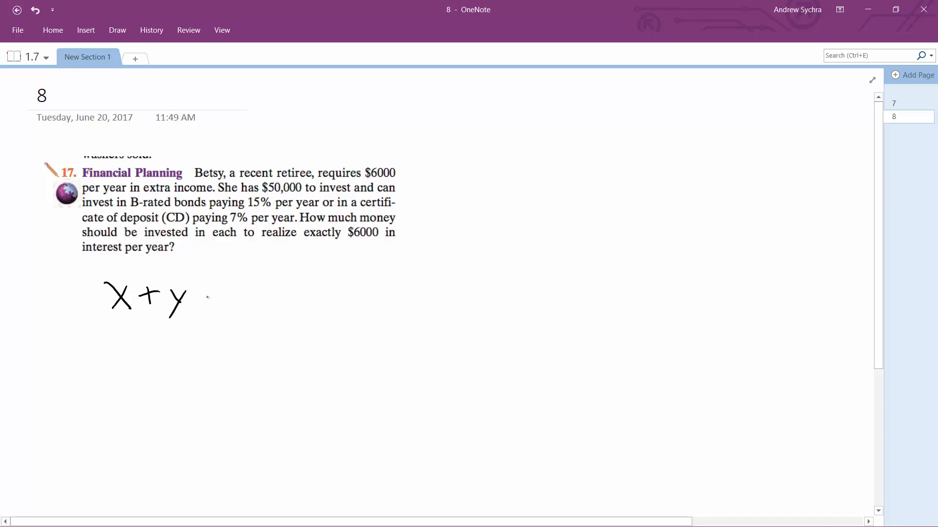
left_click_drag(200, 296, 228, 296)
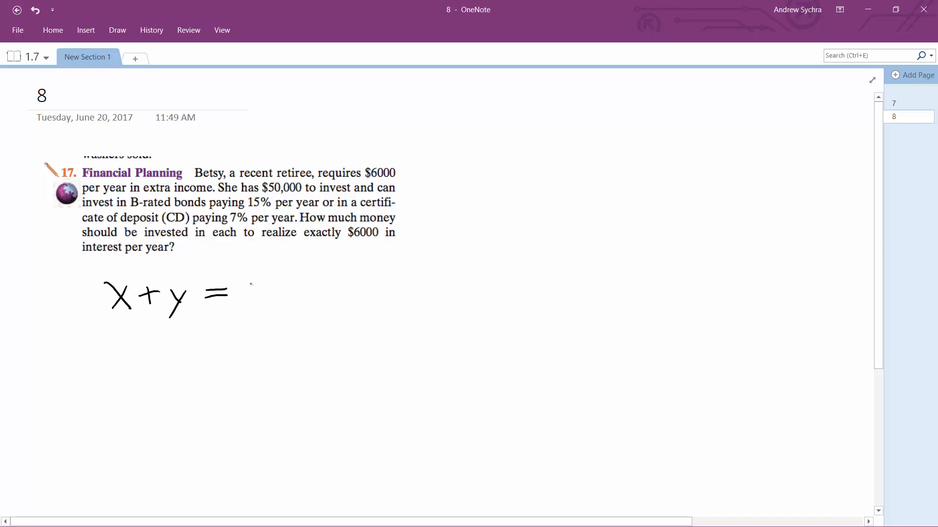
left_click_drag(240, 293, 287, 293)
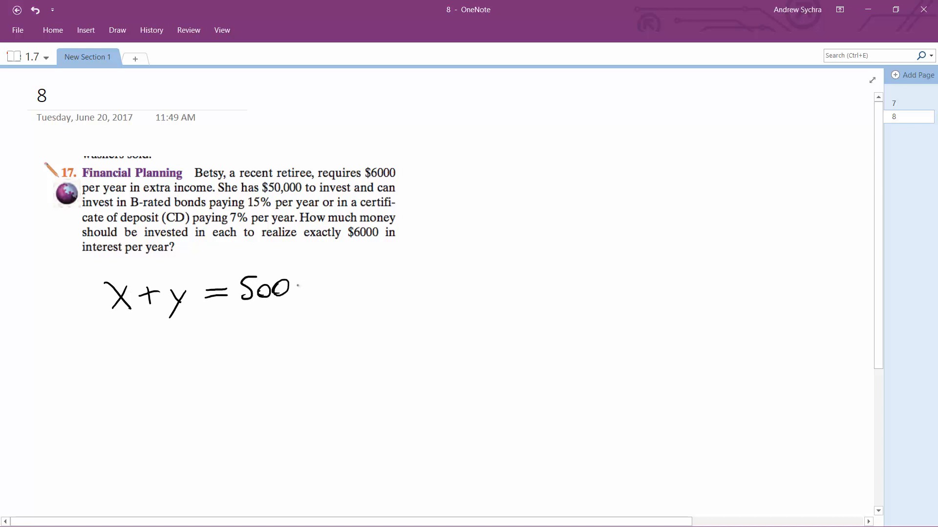
left_click_drag(287, 293, 335, 293)
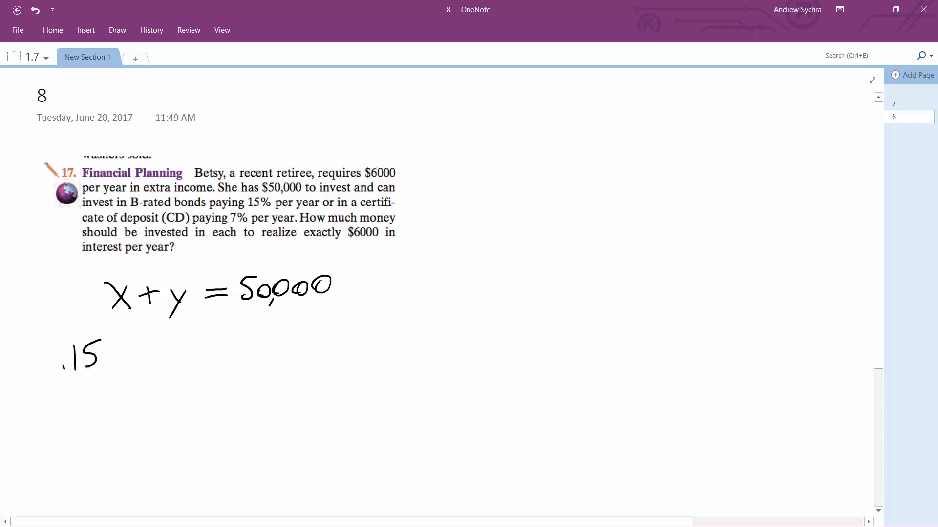
Step: Ink the interest equation .15x + .07y = 6000 on the next line
left_click_drag(117, 356, 203, 356)
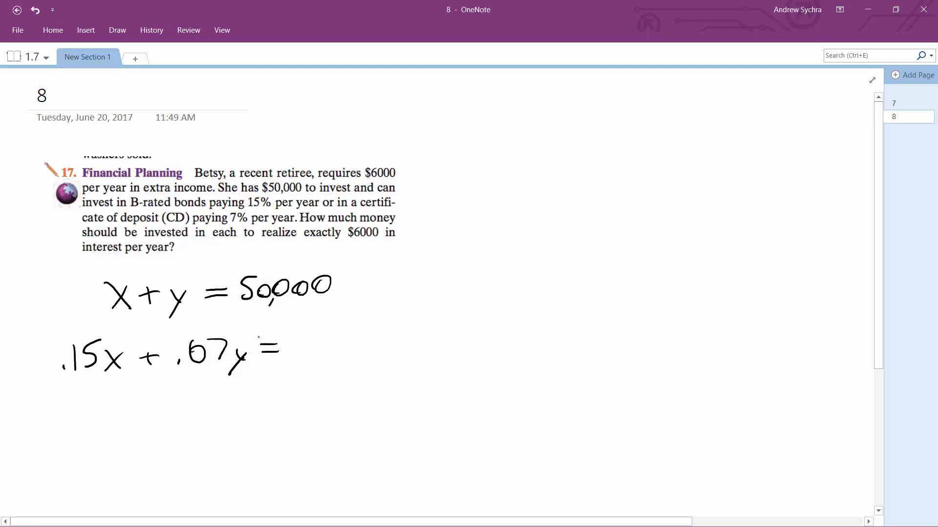
left_click_drag(284, 344, 332, 353)
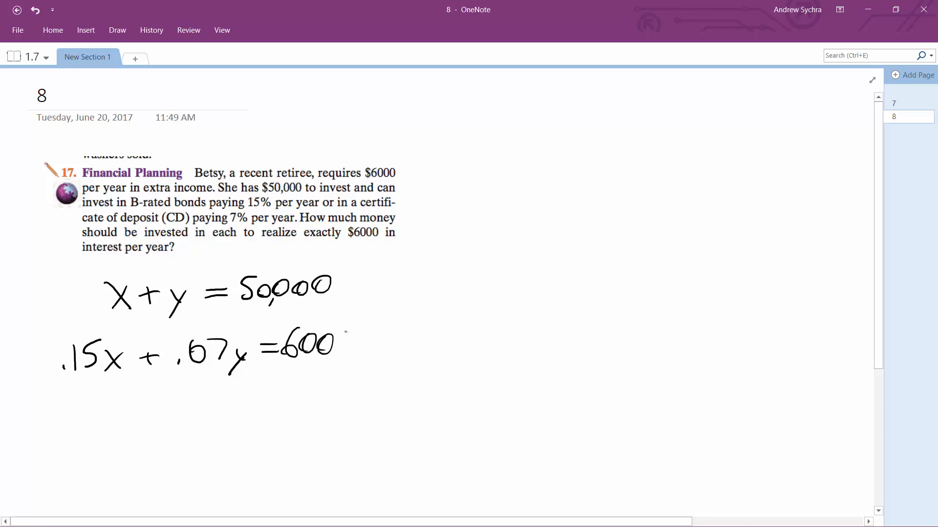
left_click_drag(335, 344, 356, 344)
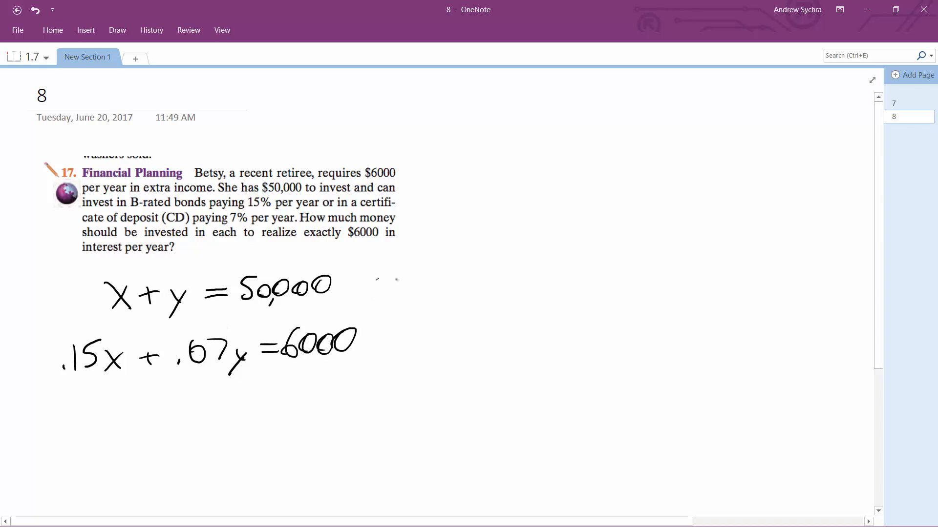
Step: Ink y = 50000 − x beside the first equation
left_click_drag(383, 282, 431, 293)
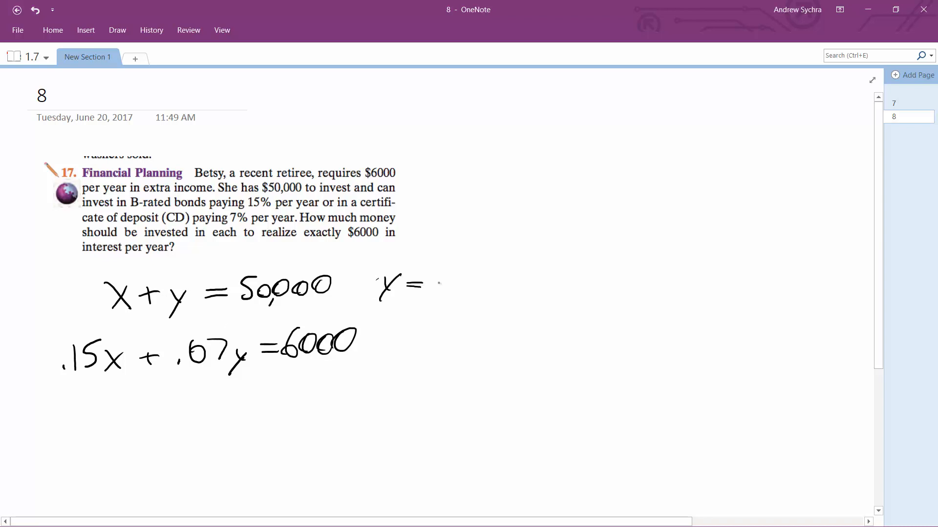
left_click_drag(434, 288, 443, 278)
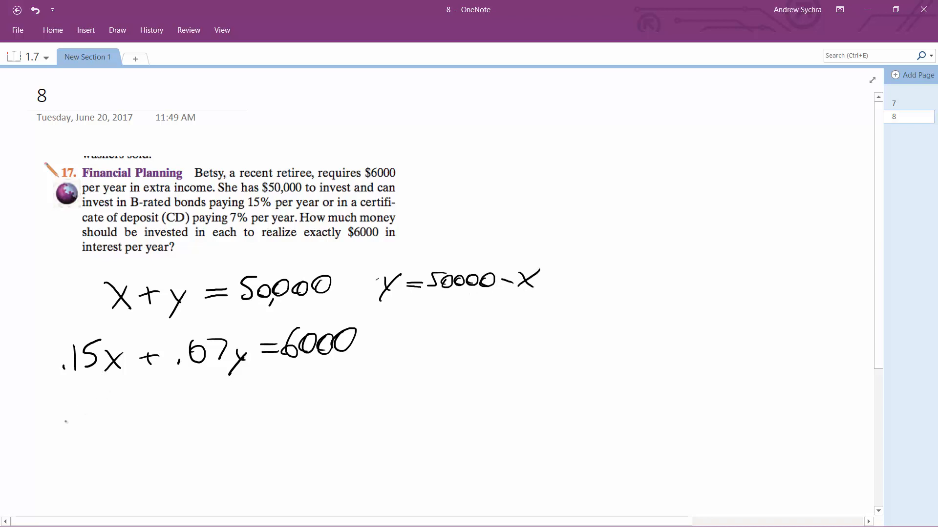
Step: Ink the substituted equation .15x + .07(50000 − x) = 6000 below
left_click_drag(66, 412, 110, 412)
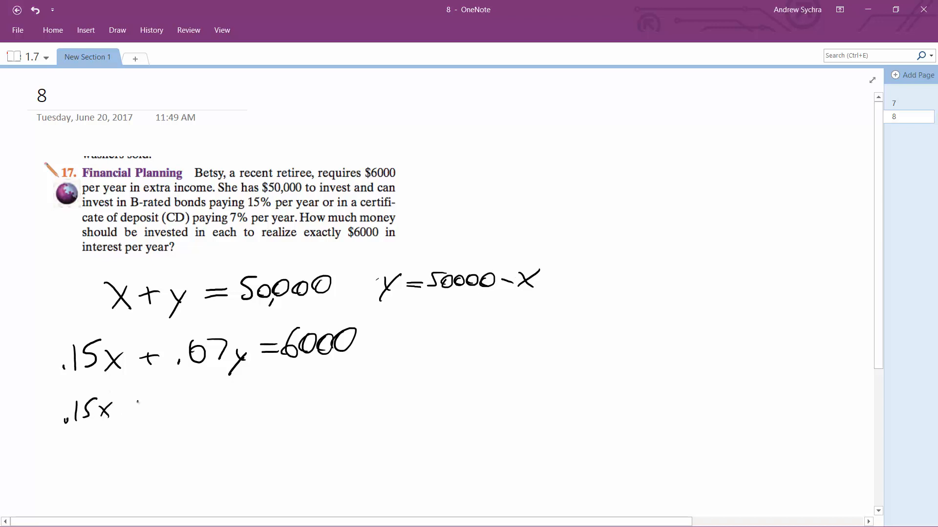
left_click_drag(126, 407, 228, 407)
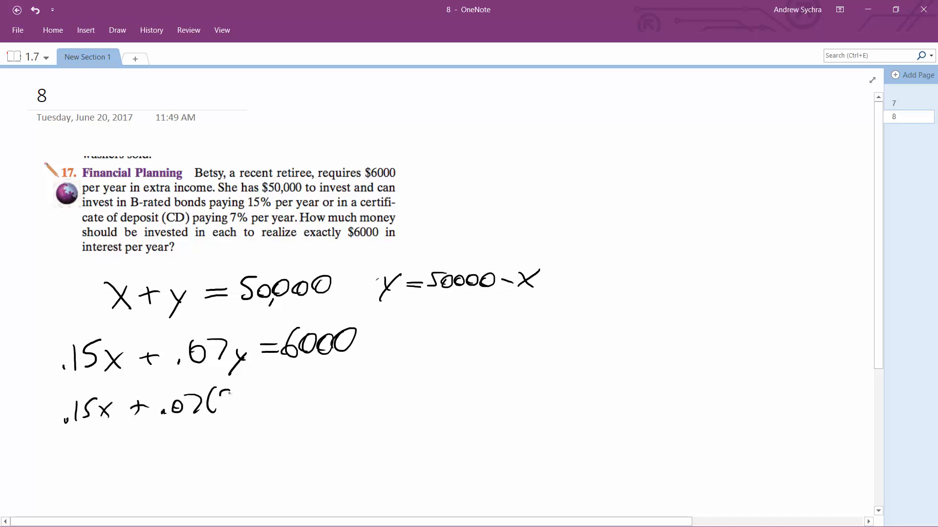
left_click_drag(209, 397, 305, 394)
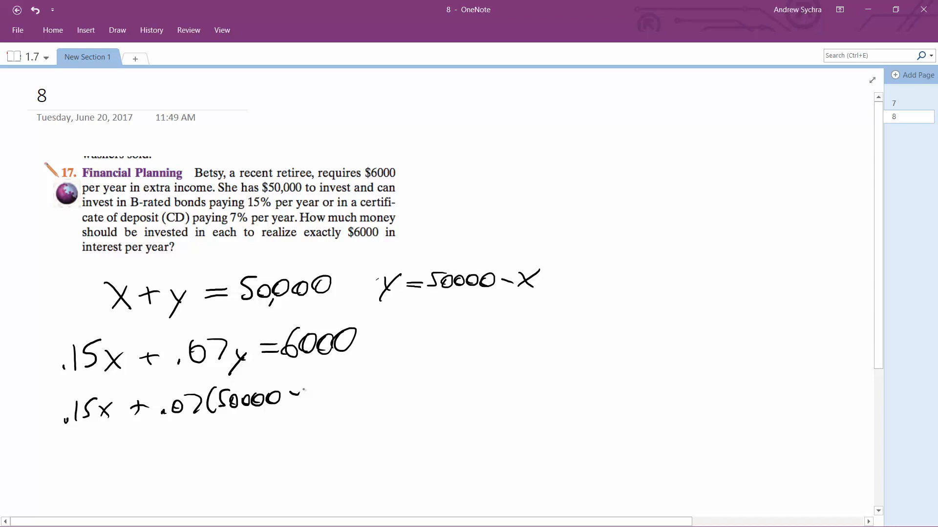
left_click_drag(299, 394, 383, 389)
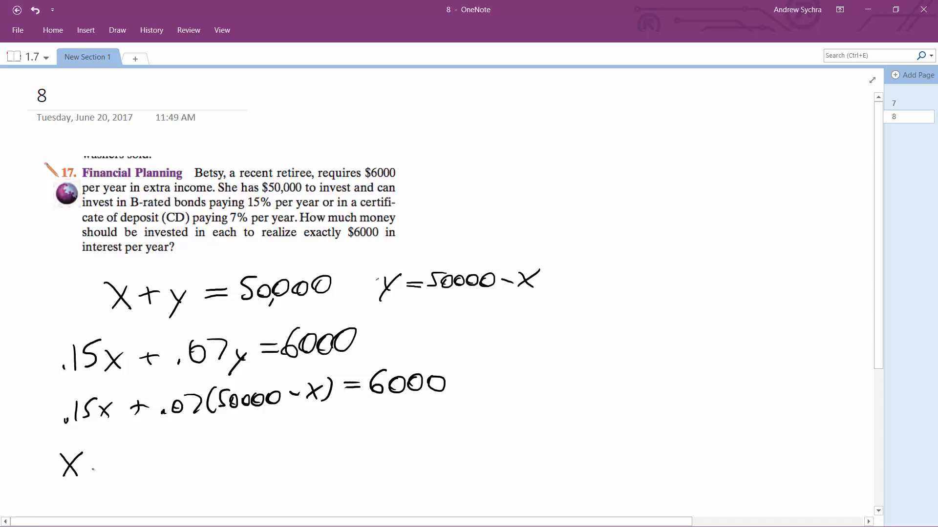
Step: Ink x = 31,250 and y = 18,750 on a new line under the equations
left_click_drag(96, 467, 119, 463)
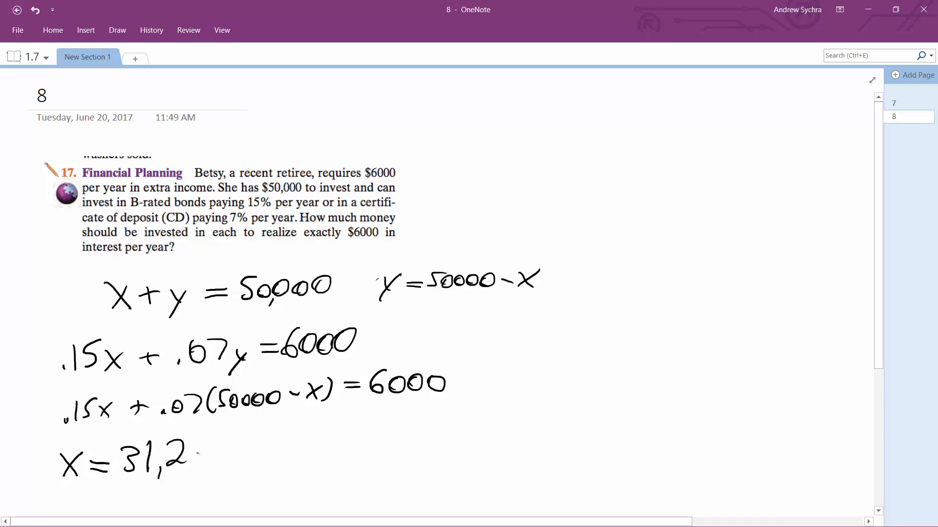
left_click_drag(185, 457, 228, 457)
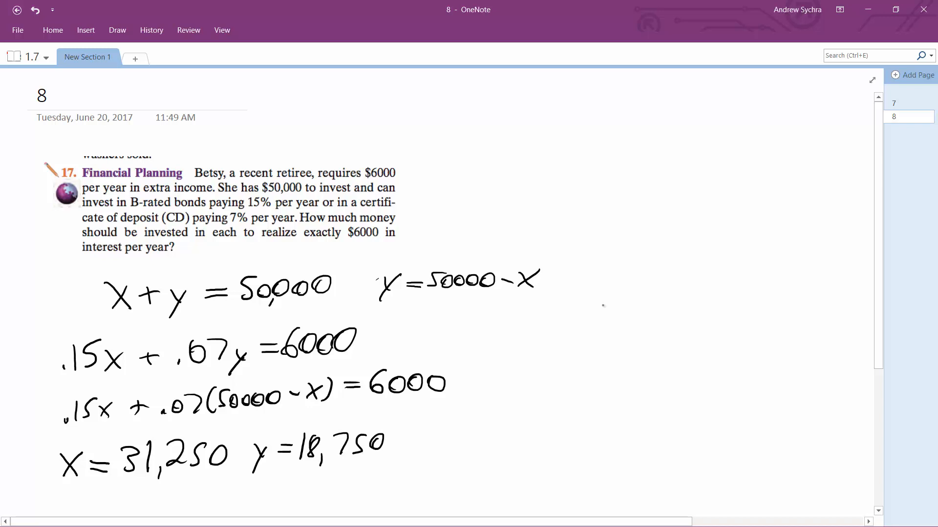
mouse_move(504, 344)
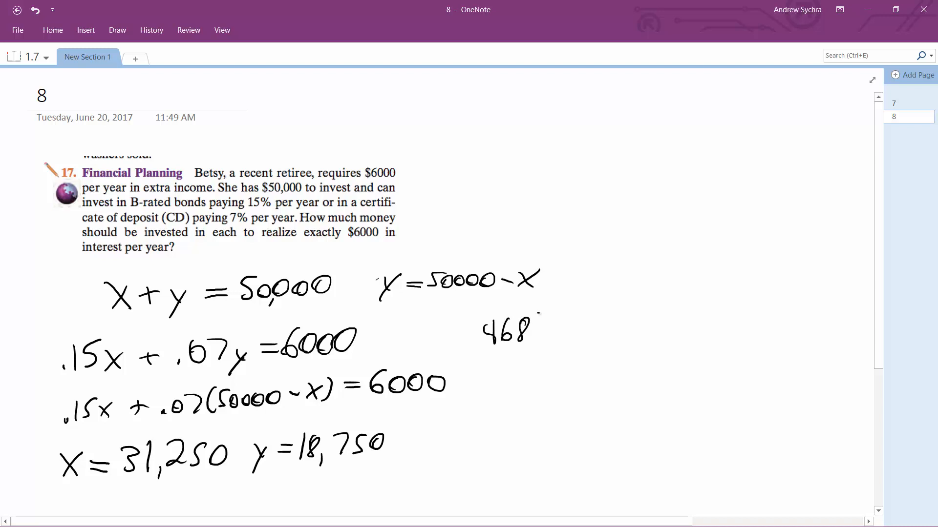
Step: Ink the check at right: bond interest 4687.50 and CD interest 1312.50 totaling 6000
left_click_drag(535, 326, 563, 335)
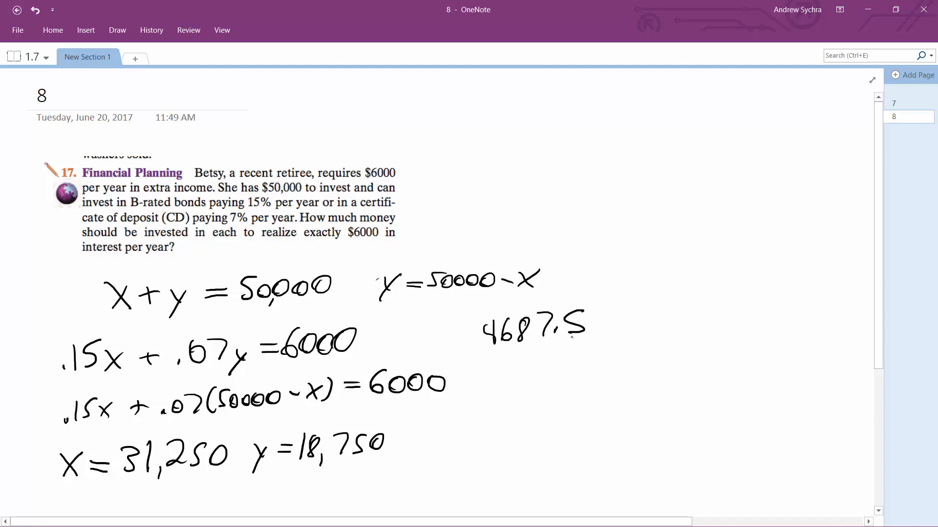
left_click_drag(589, 323, 614, 332)
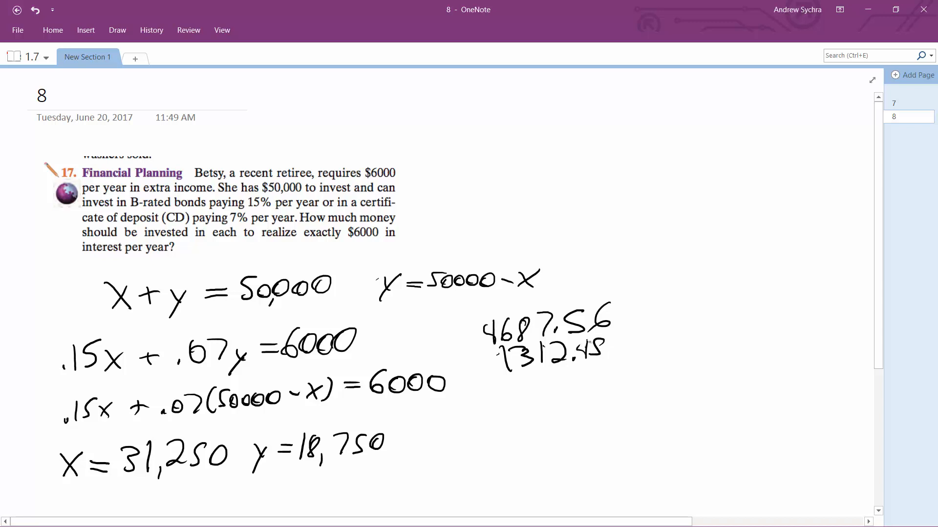
left_click_drag(518, 383, 536, 397)
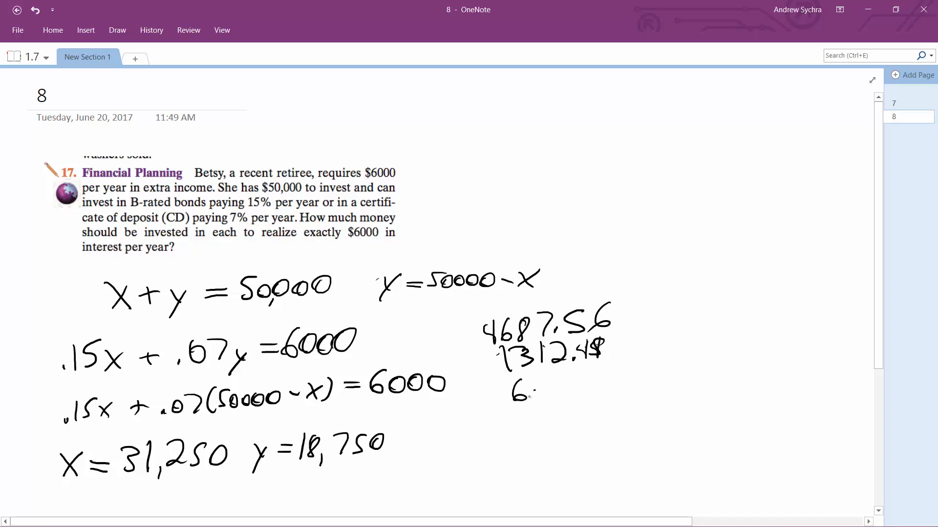
left_click_drag(511, 388, 590, 389)
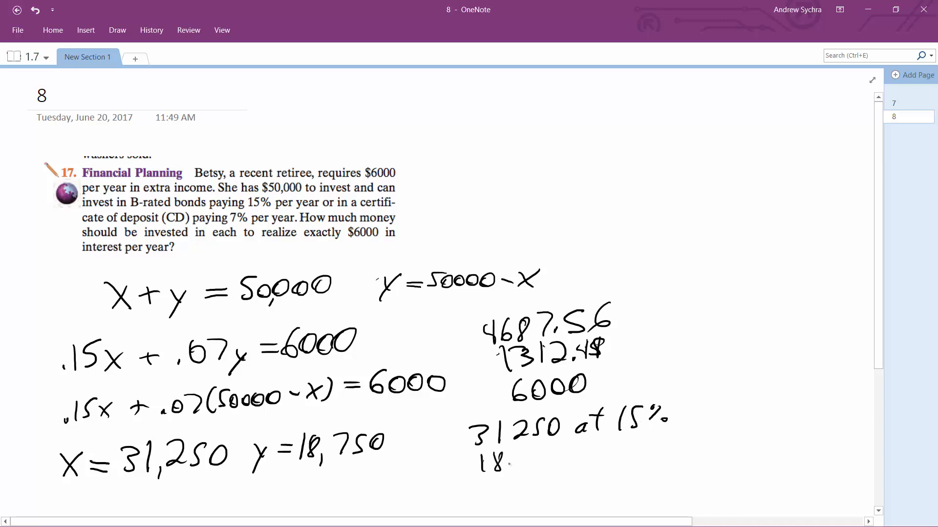
Step: Ink the allocations 31,250 at 15% and 18,750 at 7%
left_click_drag(484, 460, 604, 455)
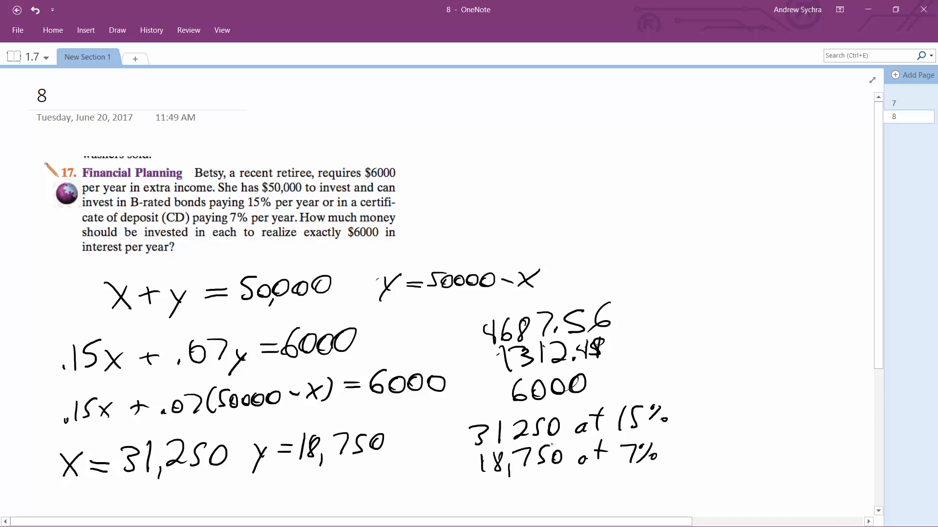
left_click_drag(457, 412, 451, 442)
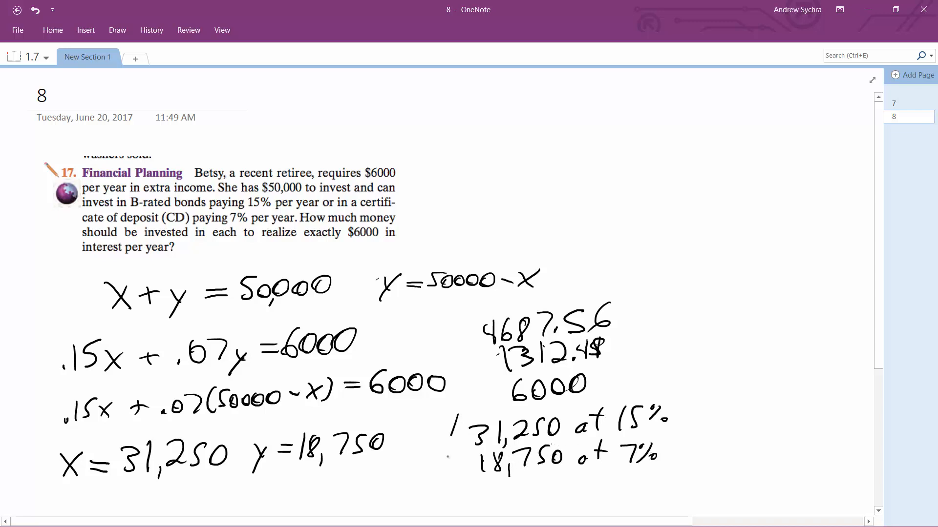